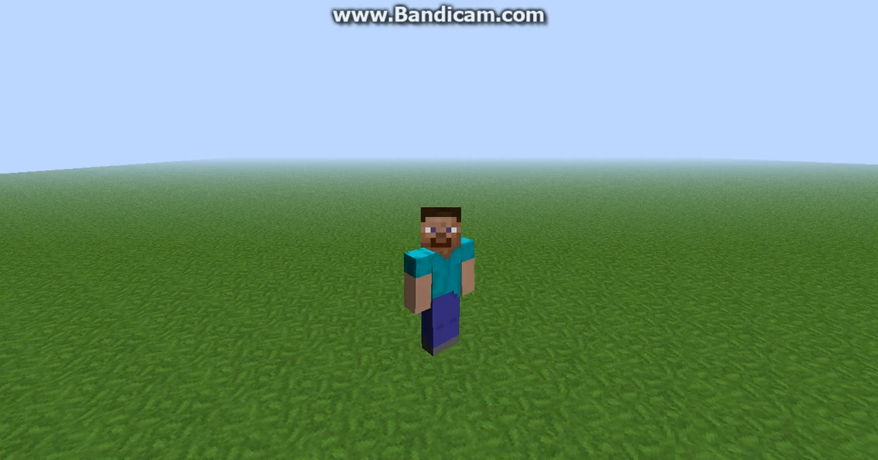
Step: Pause Minecraft and save and quit the flat grassland world to the title screen
key("Escape")
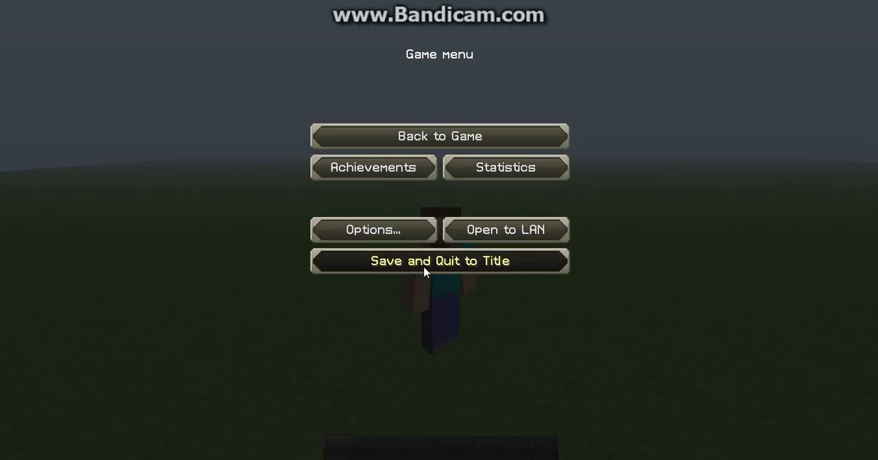
left_click(439, 261)
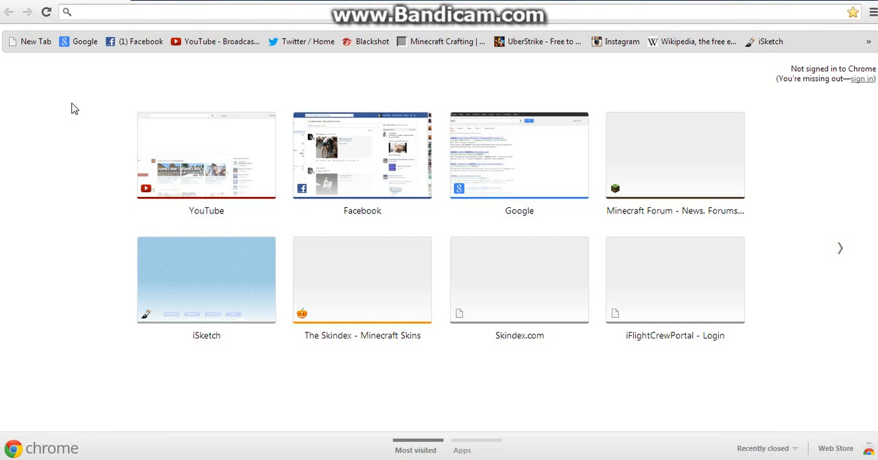
type("www.minecraftskins.com")
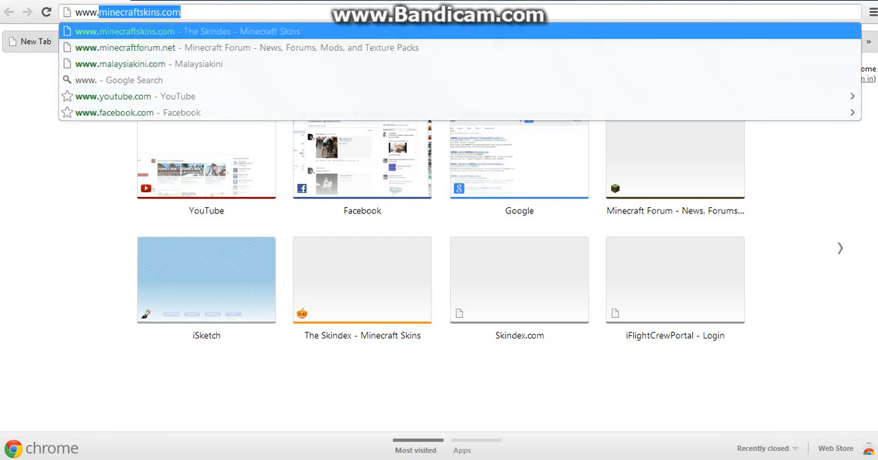
mouse_move(168, 19)
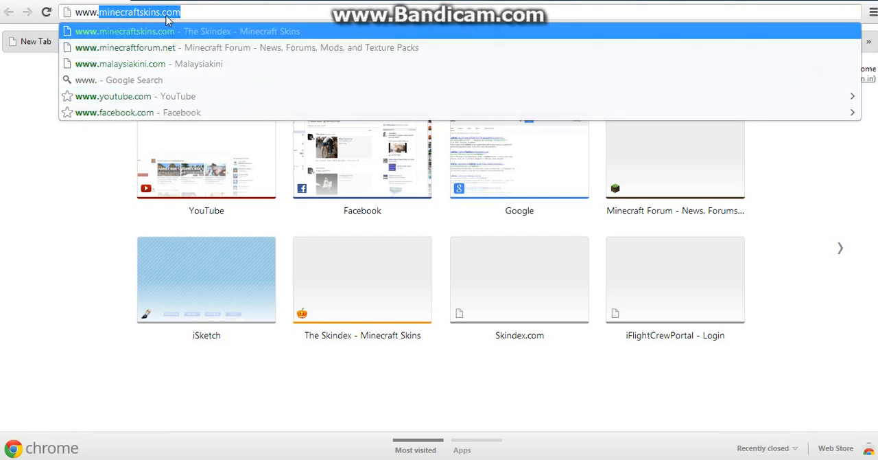
key("Return")
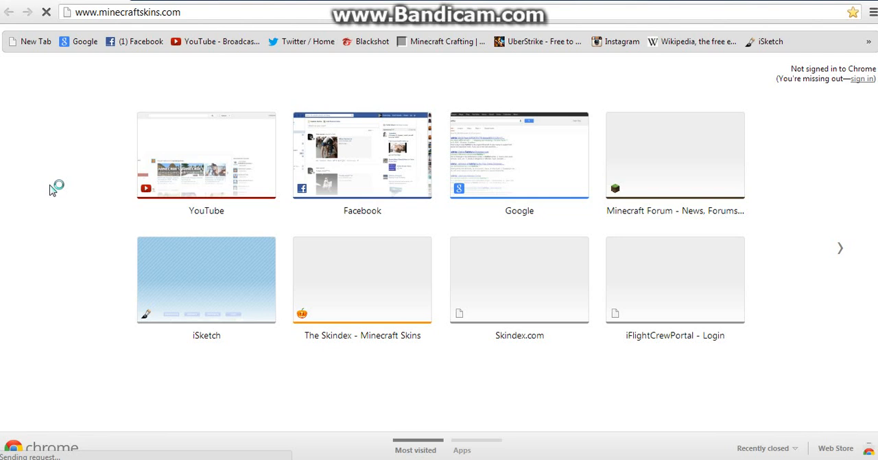
left_click(362, 279)
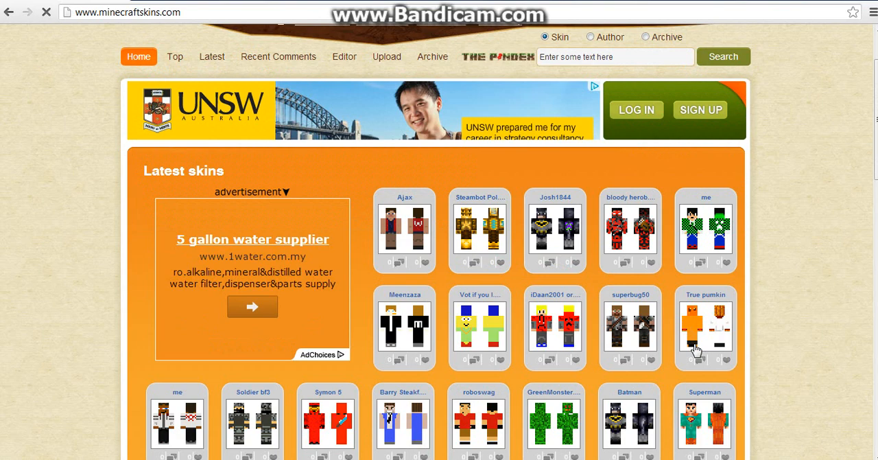
Step: Scroll the Latest skins gallery and open the lox skin's page
scroll("down", 3)
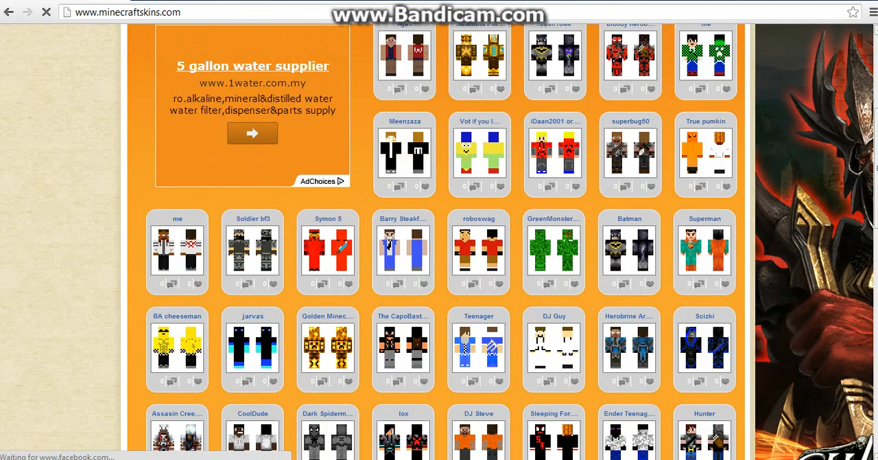
scroll("down", 3)
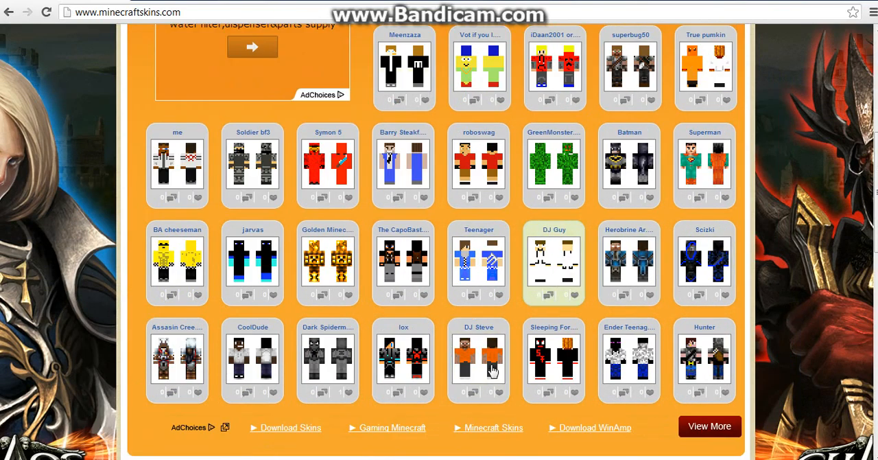
mouse_move(521, 417)
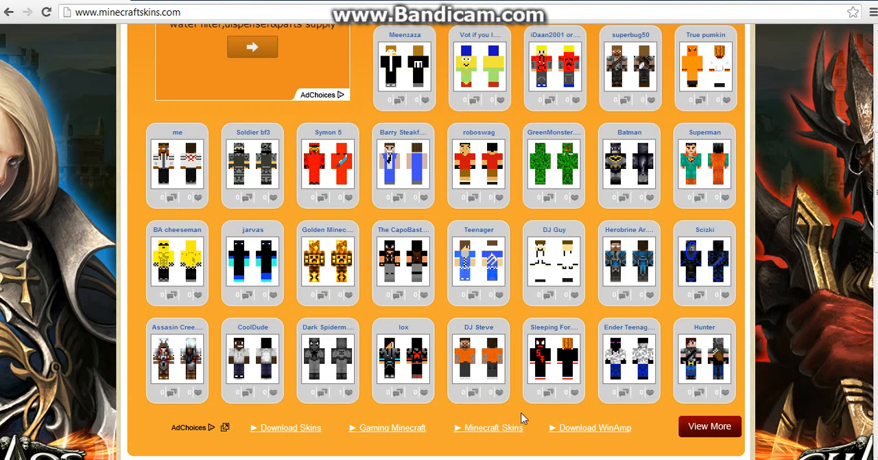
mouse_move(438, 425)
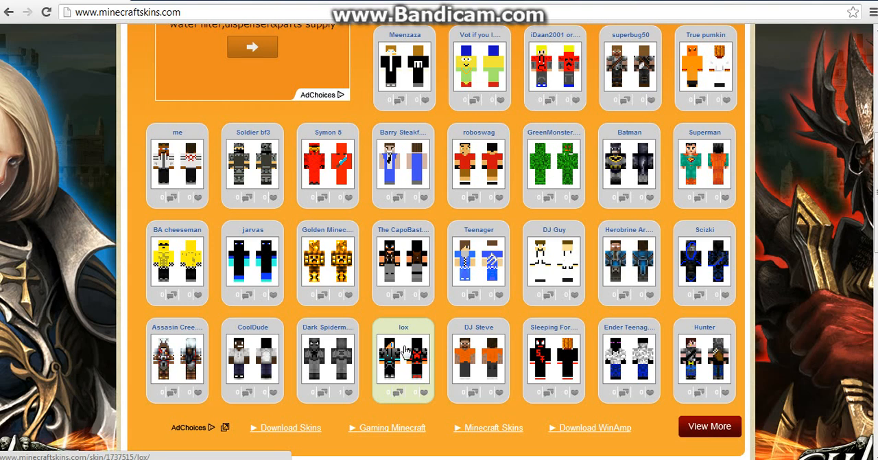
left_click(404, 357)
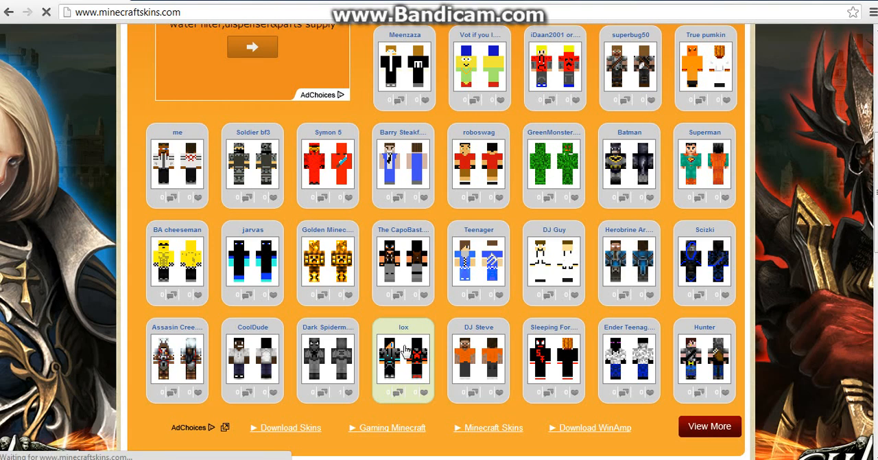
Step: Download the lox skin as a PNG to the computer
left_click(402, 360)
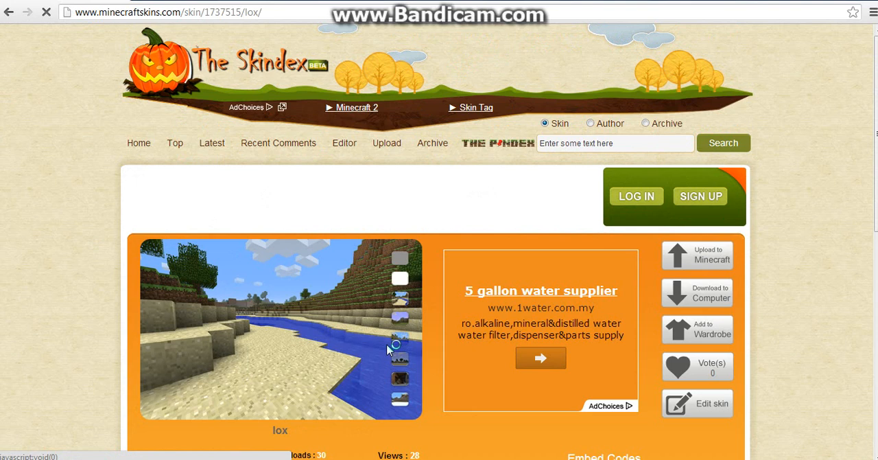
scroll("down", 3)
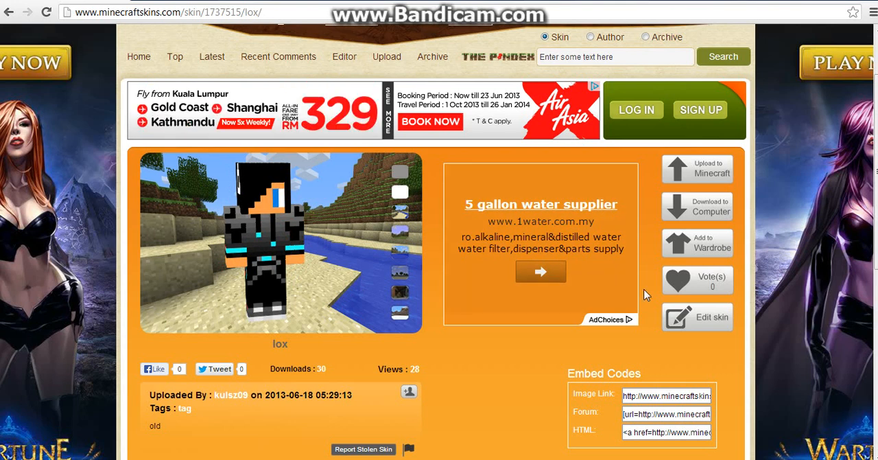
left_click(697, 206)
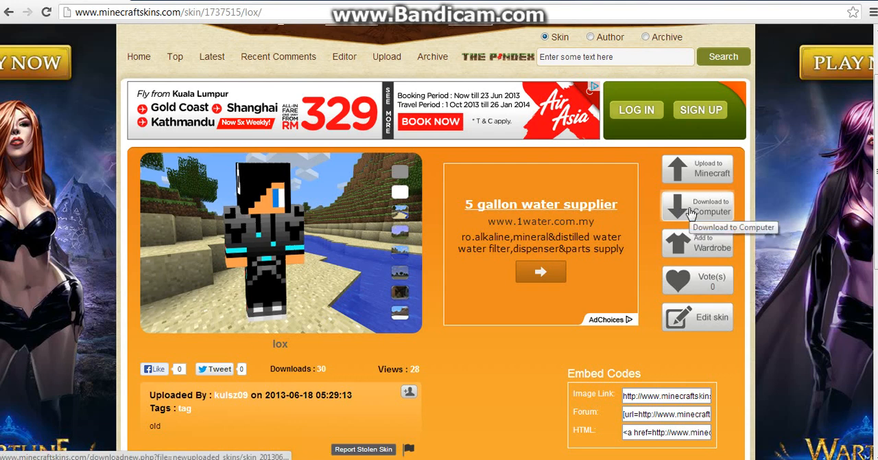
left_click(697, 205)
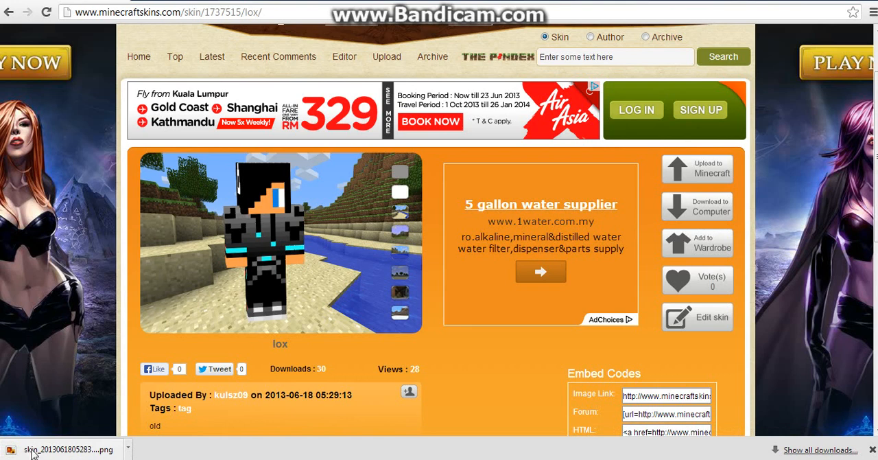
mouse_move(59, 454)
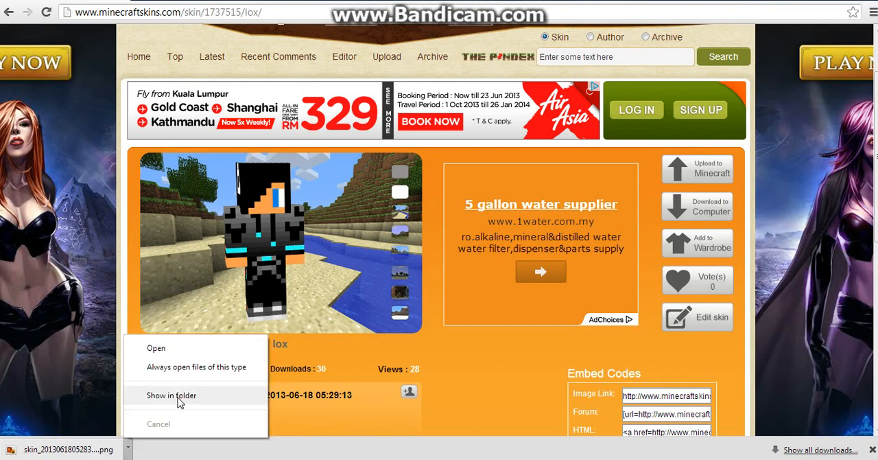
Step: Reveal the downloaded PNG in the Downloads folder, then close that window
left_click(171, 395)
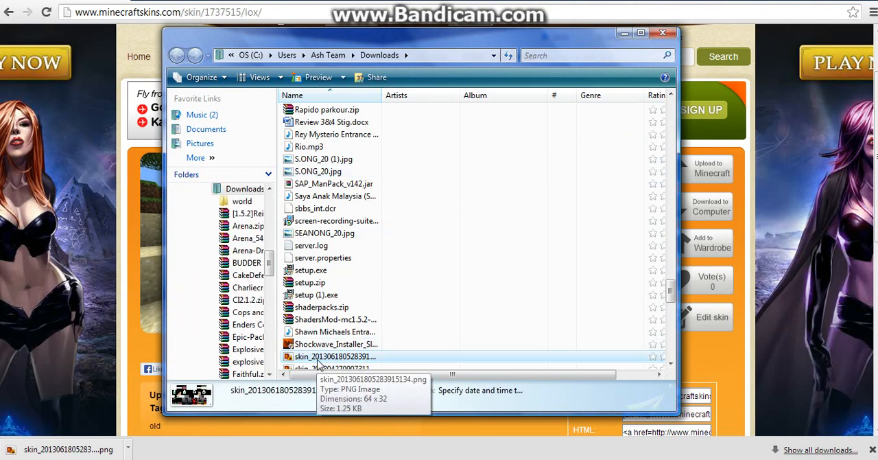
left_click(663, 32)
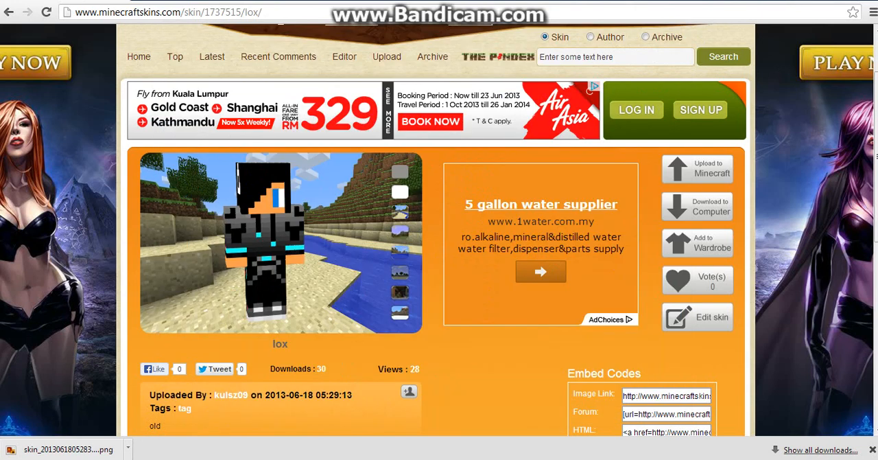
left_click(7, 451)
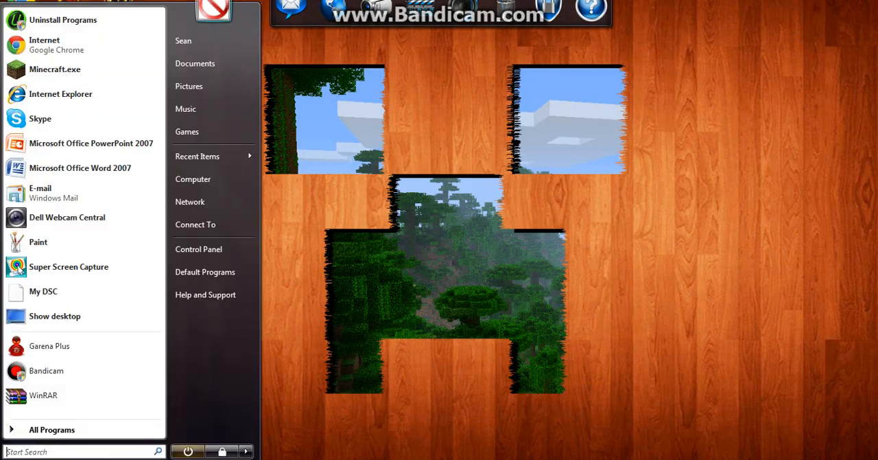
left_click(216, 50)
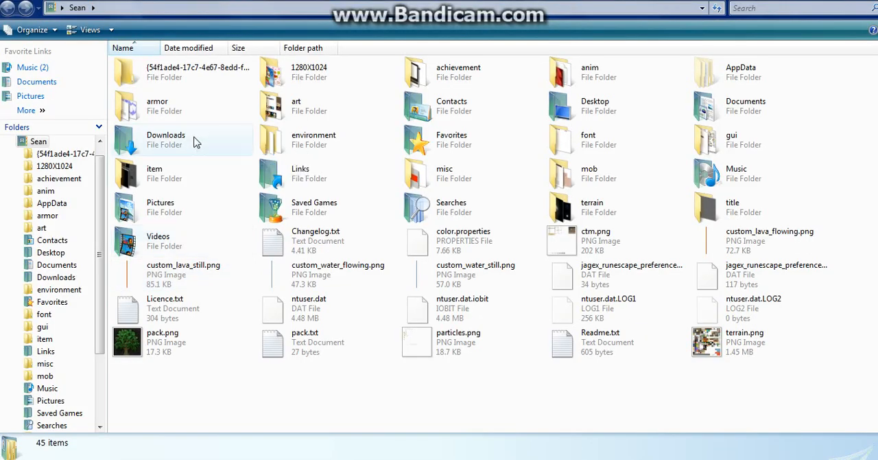
double_click(165, 139)
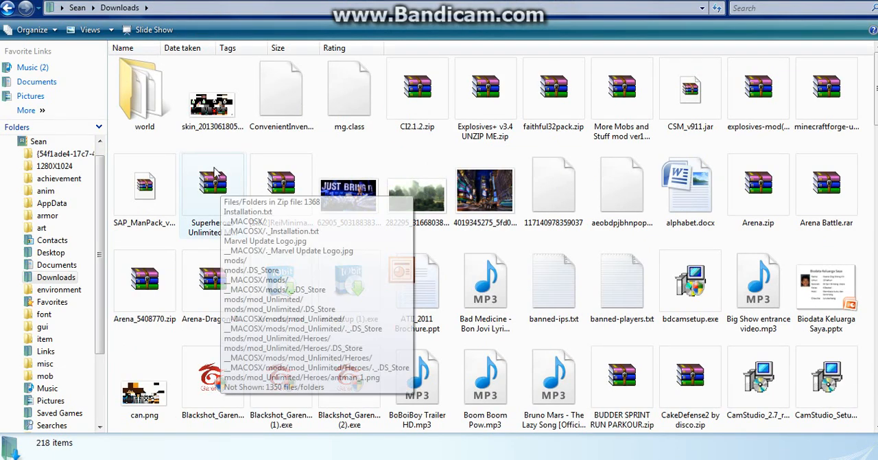
left_click(212, 87)
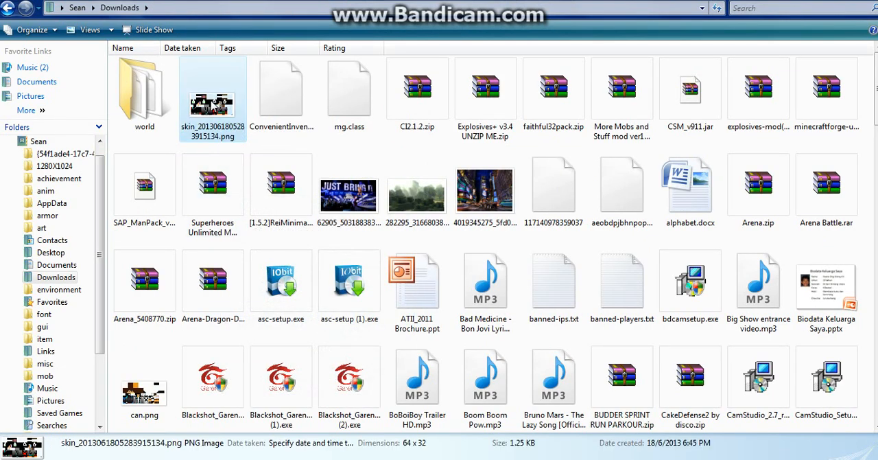
double_click(212, 93)
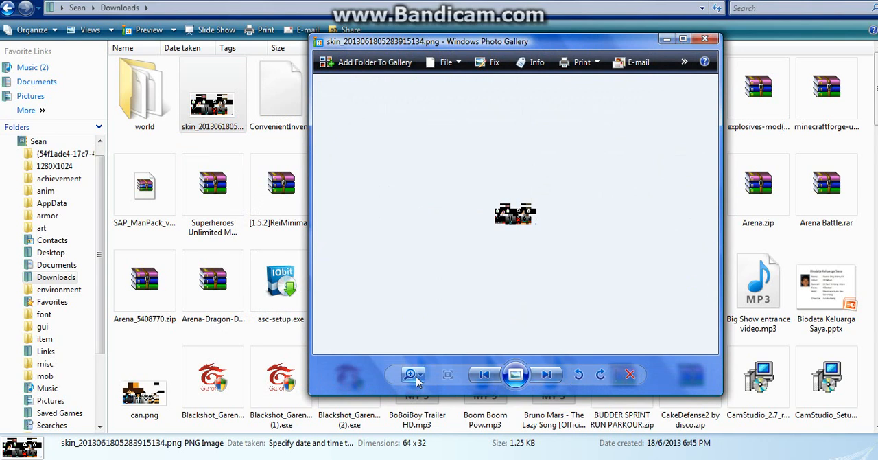
Step: Zoom the lox skin image in and back out, then close Photo Gallery
left_click(412, 374)
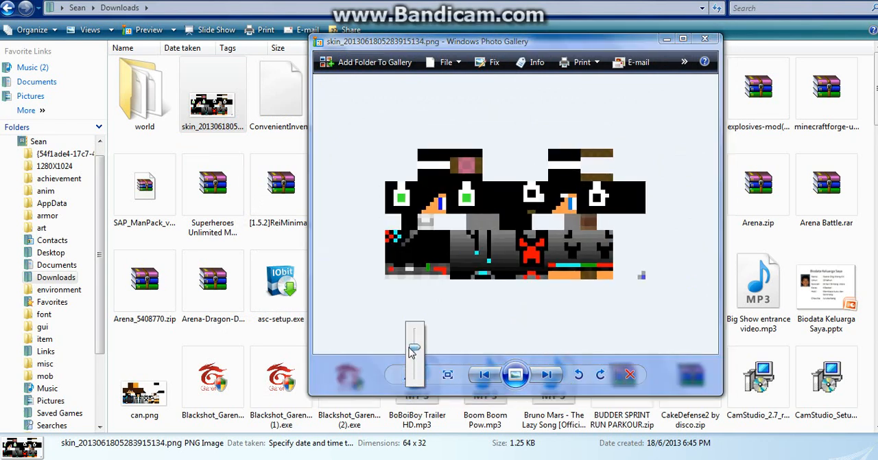
left_click_drag(414, 350, 414, 377)
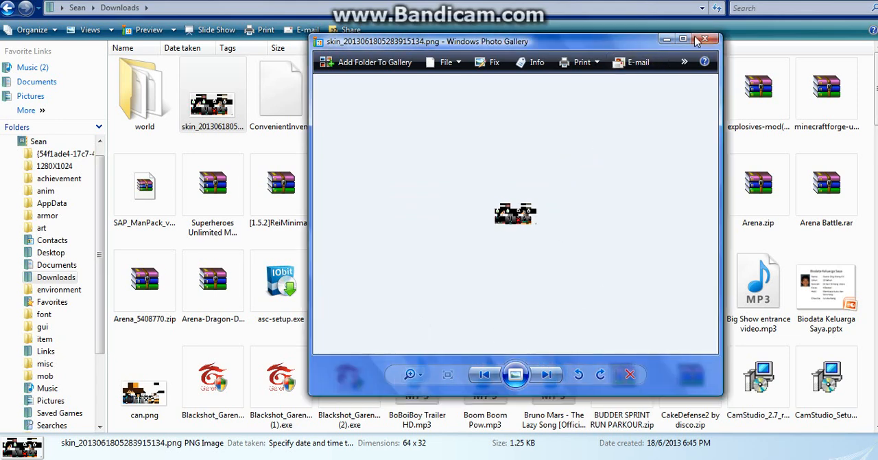
left_click(707, 38)
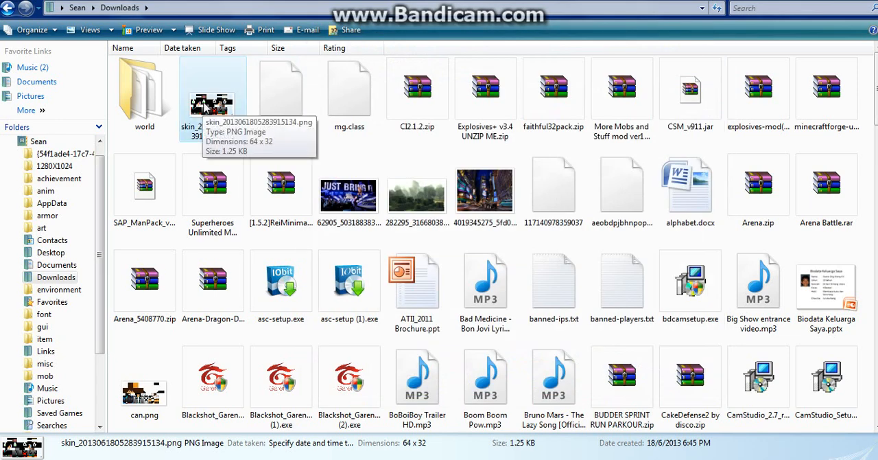
Step: Rename the downloaded skin PNG to char.png from its context menu
right_click(212, 96)
type("char")
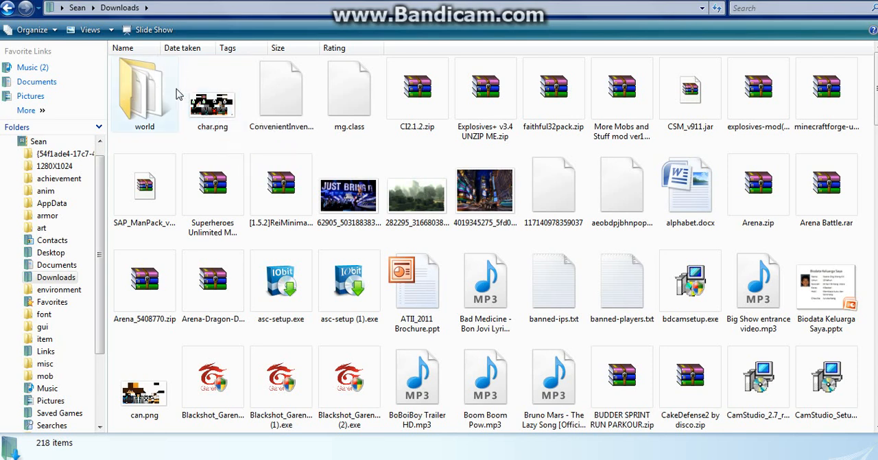
mouse_move(212, 96)
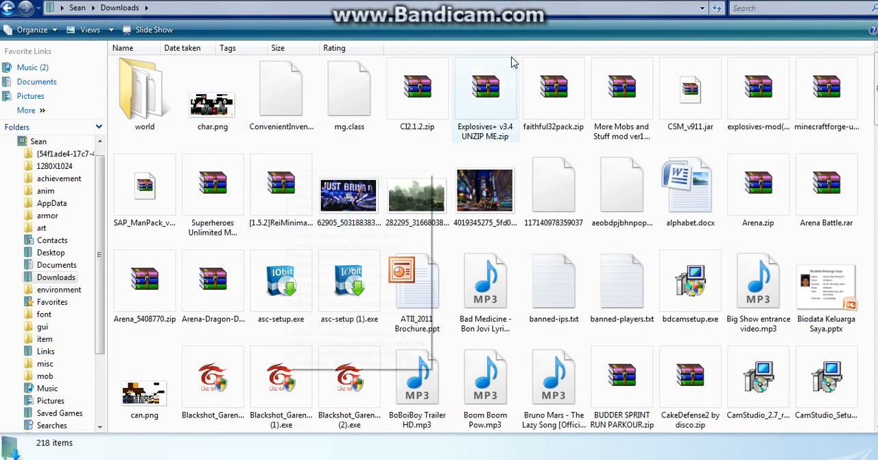
Step: Search %appdata% from the Start menu to open the Roaming folder
left_click(14, 450)
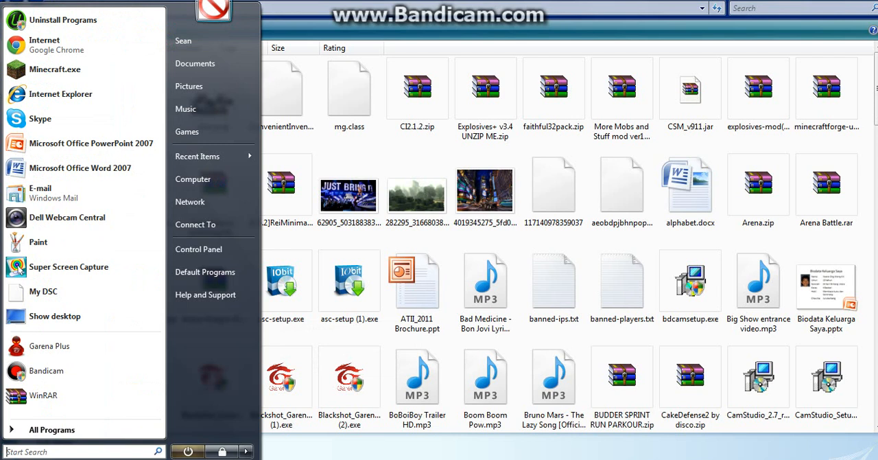
left_click(349, 280)
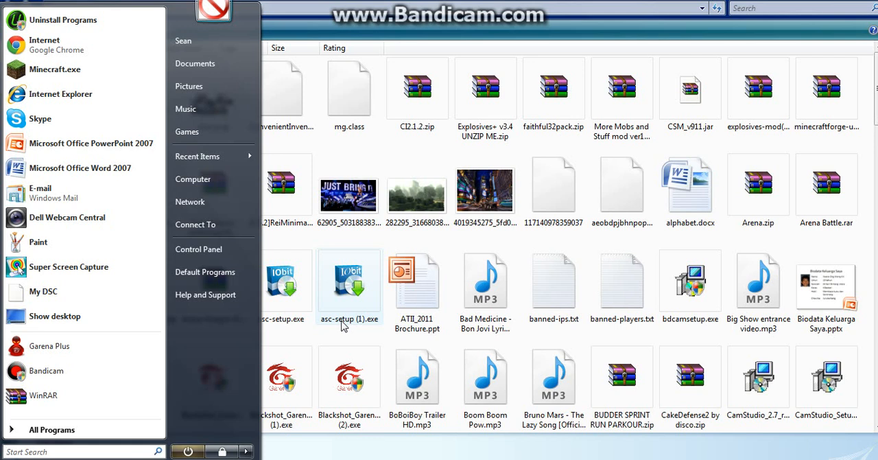
type("%appd")
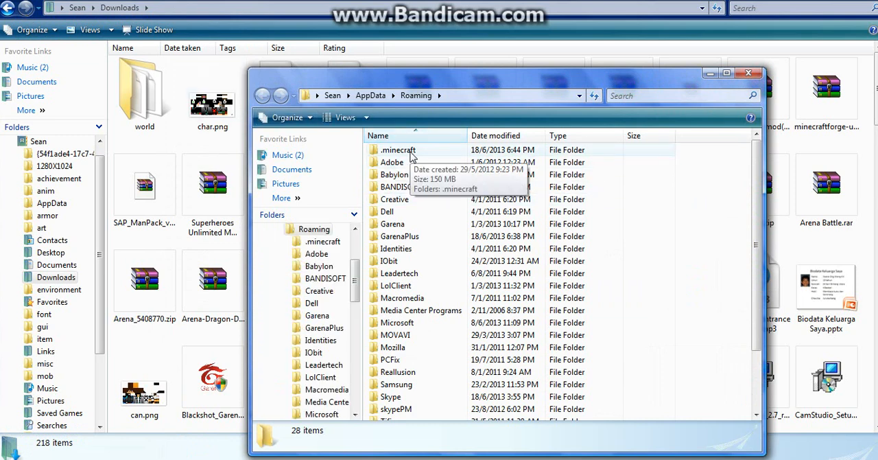
Step: Go into the bin folder inside .minecraft
scroll("down", 3)
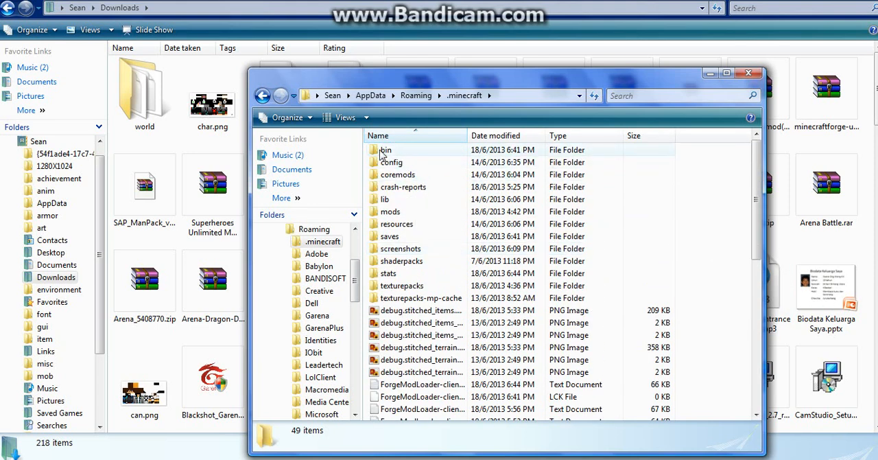
double_click(386, 149)
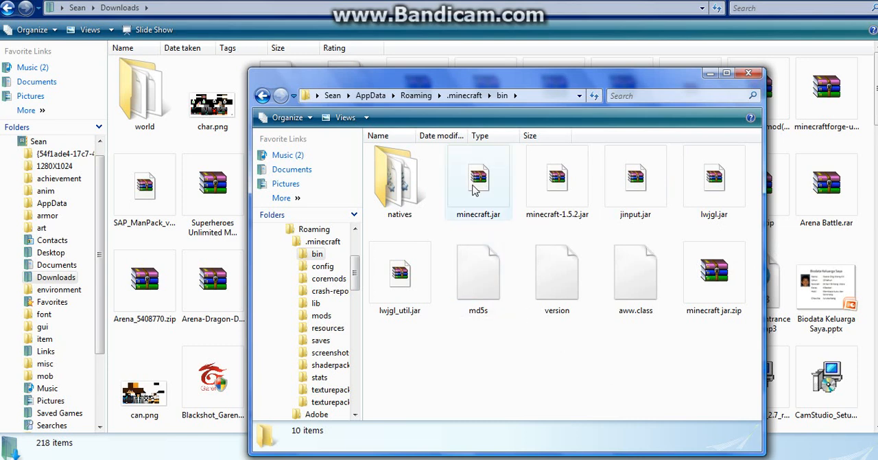
mouse_move(487, 192)
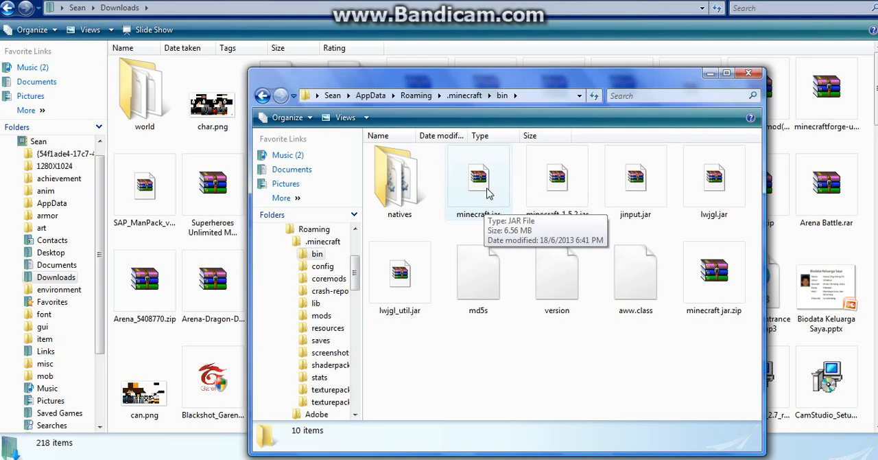
Step: Open minecraft.jar from the bin folder with WinRAR archiver
right_click(478, 178)
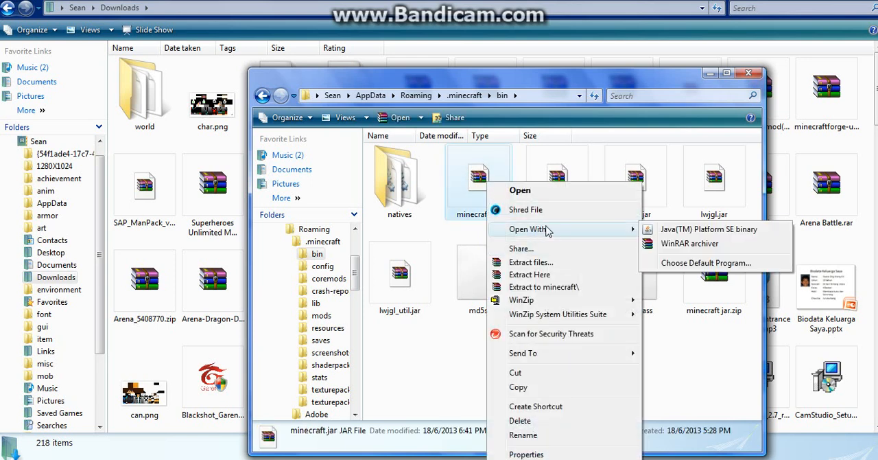
mouse_move(682, 243)
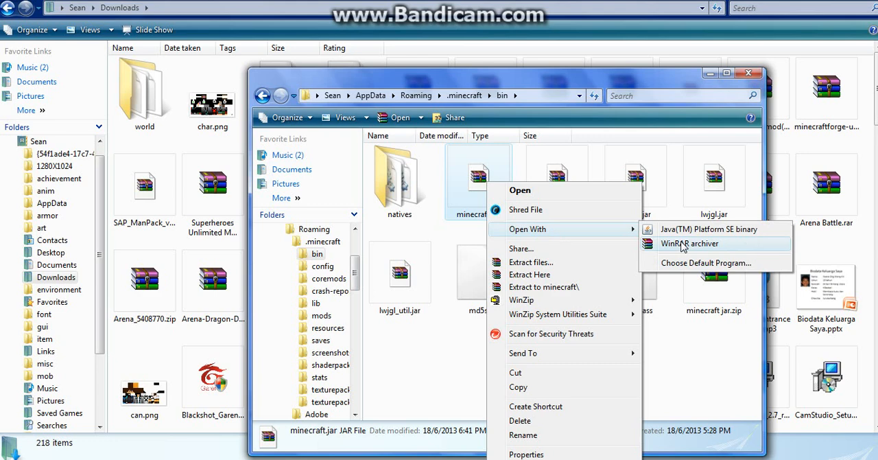
left_click(688, 244)
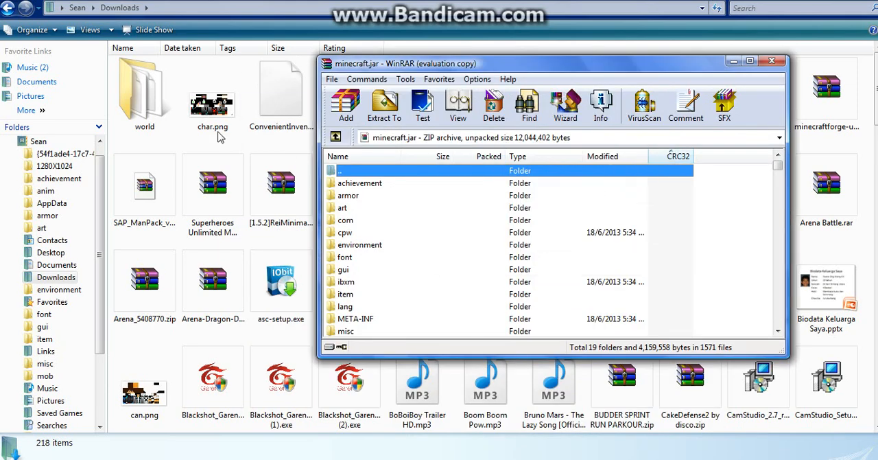
mouse_move(413, 255)
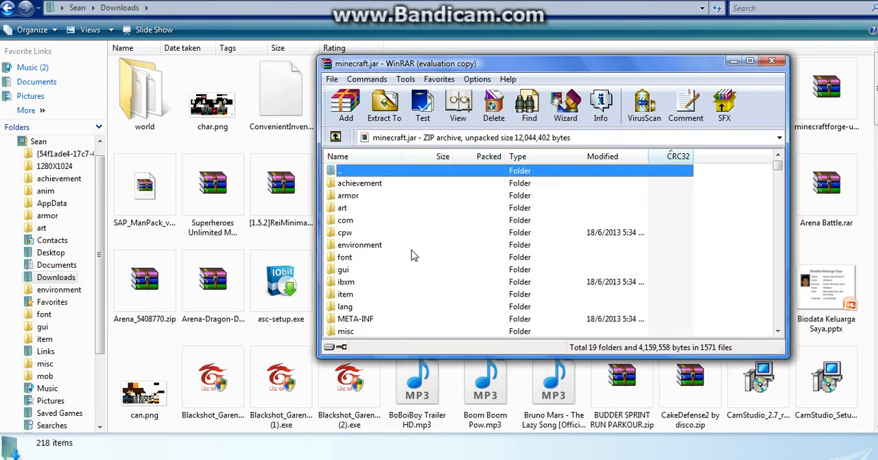
Step: Enter minecraft.jar's mob folder and preview the original char.png skin
scroll("down", 3)
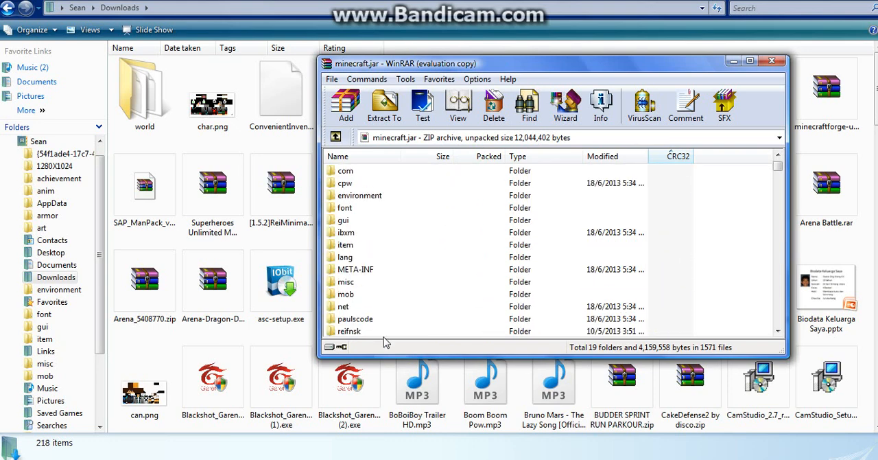
mouse_move(334, 300)
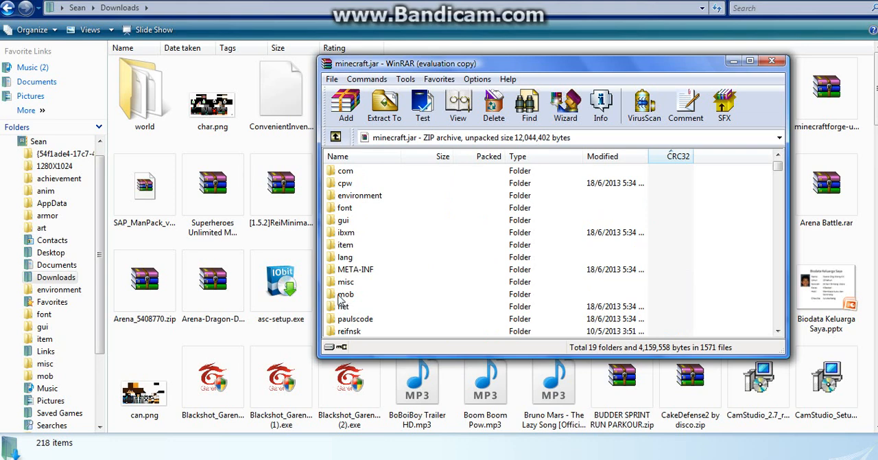
double_click(346, 294)
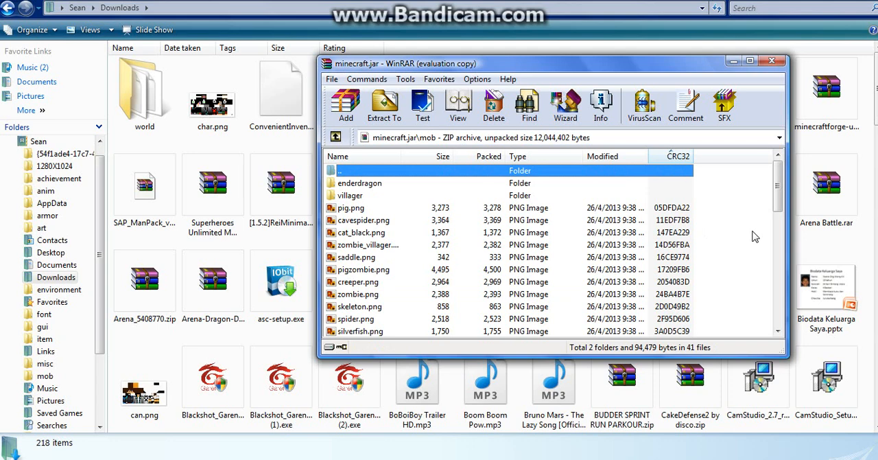
scroll("down", 3)
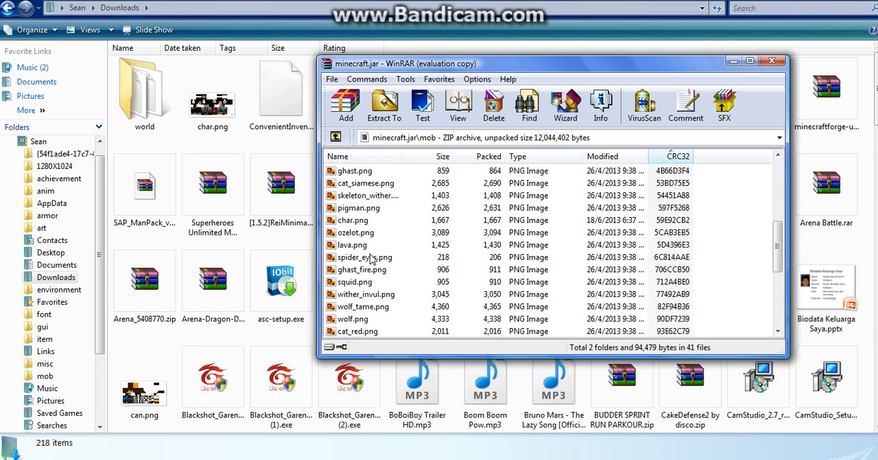
scroll("down", 3)
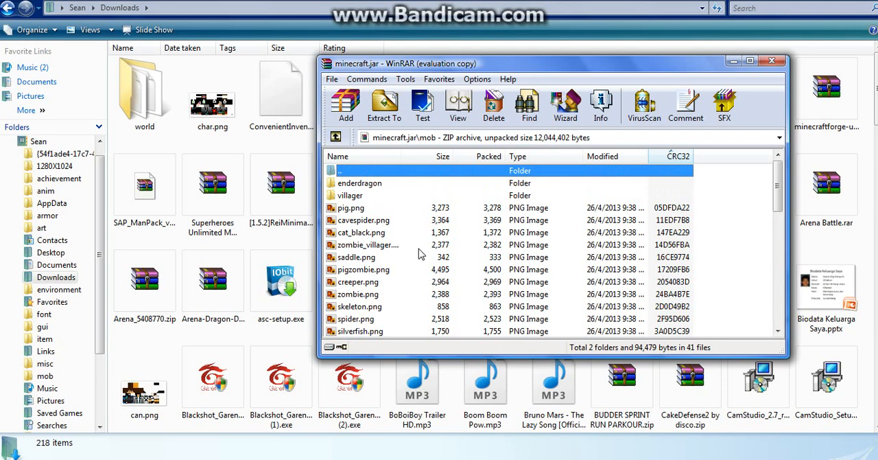
mouse_move(419, 243)
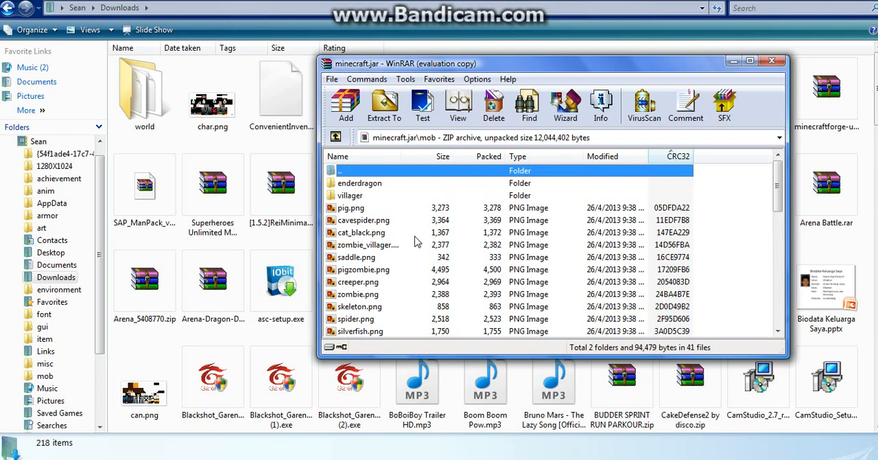
scroll("down", 3)
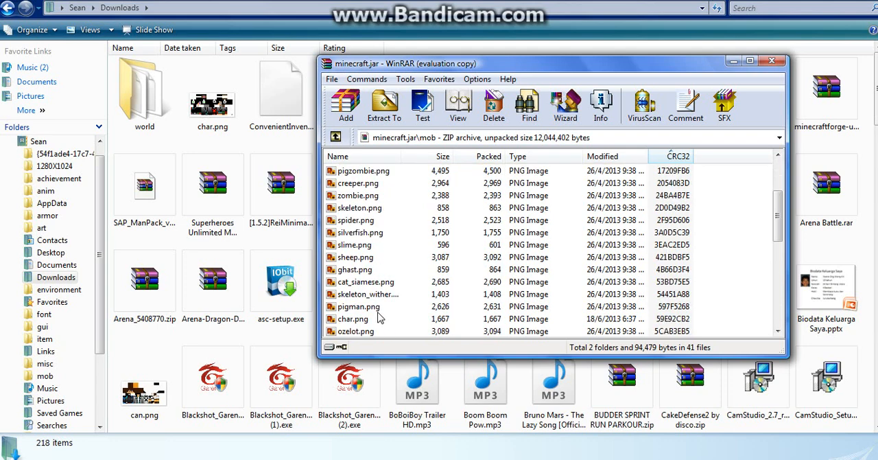
left_click(352, 318)
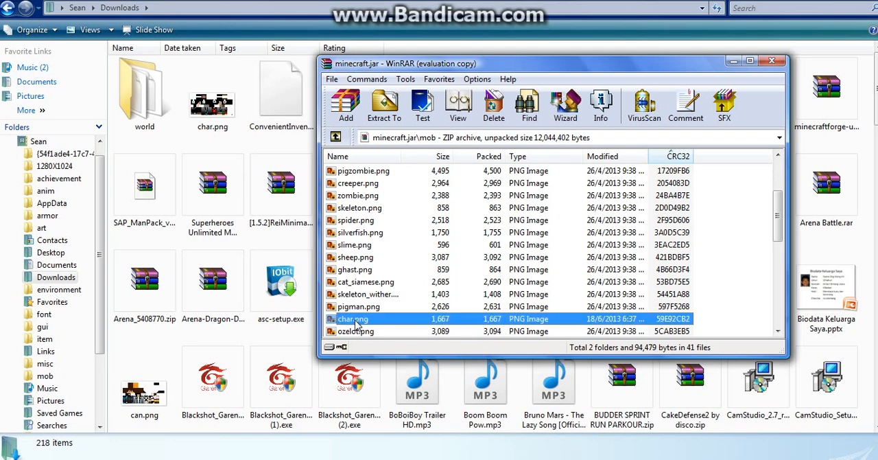
double_click(352, 318)
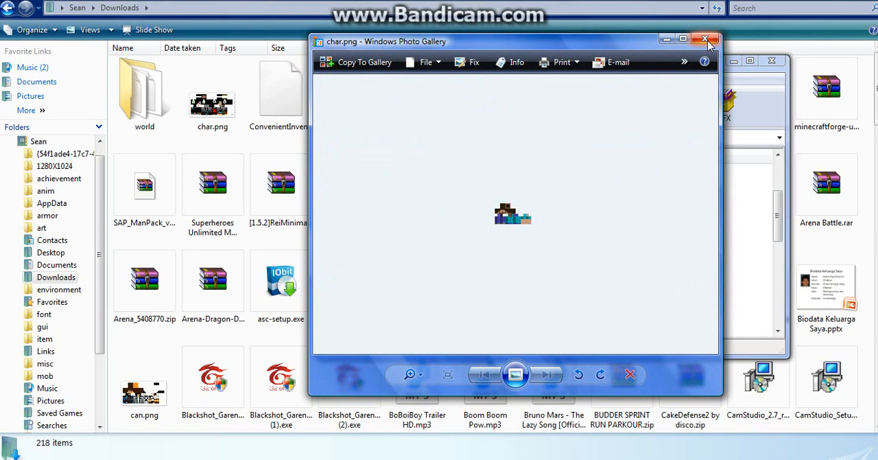
Step: Close the Photo Gallery preview and confirm deleting mob\char.png from minecraft.jar
left_click(708, 38)
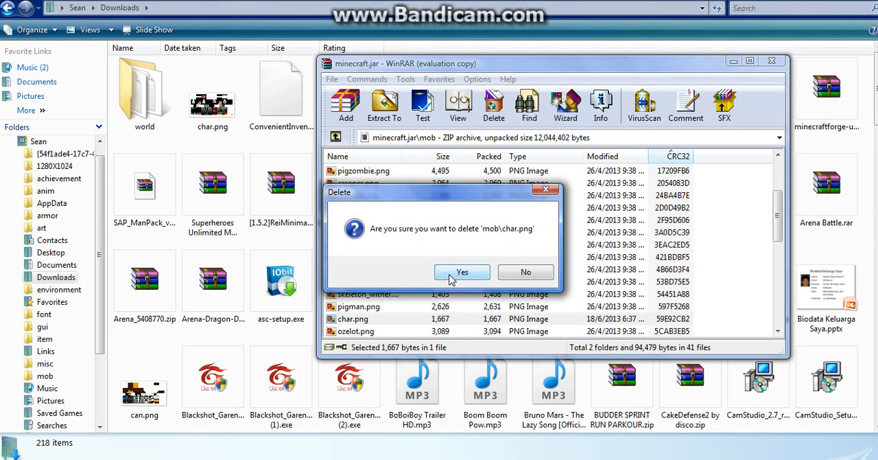
left_click(462, 272)
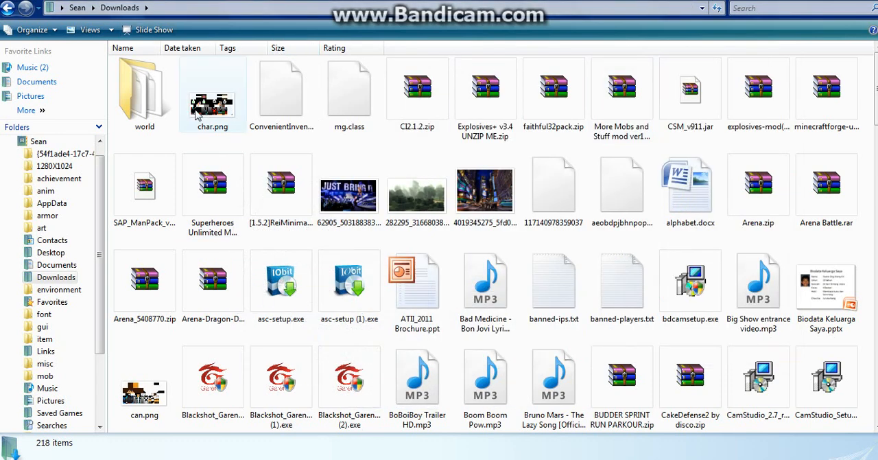
Step: Open the custom char.png from Downloads in Photo Gallery, zoom to inspect, then close
left_click(212, 89)
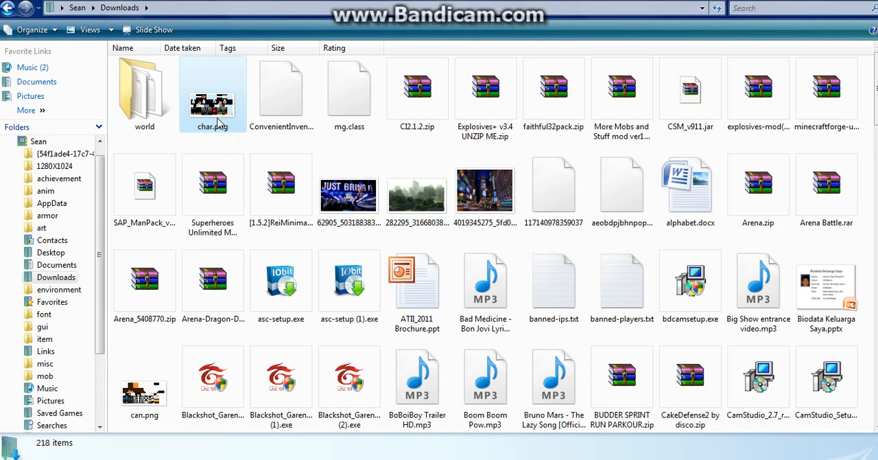
double_click(212, 93)
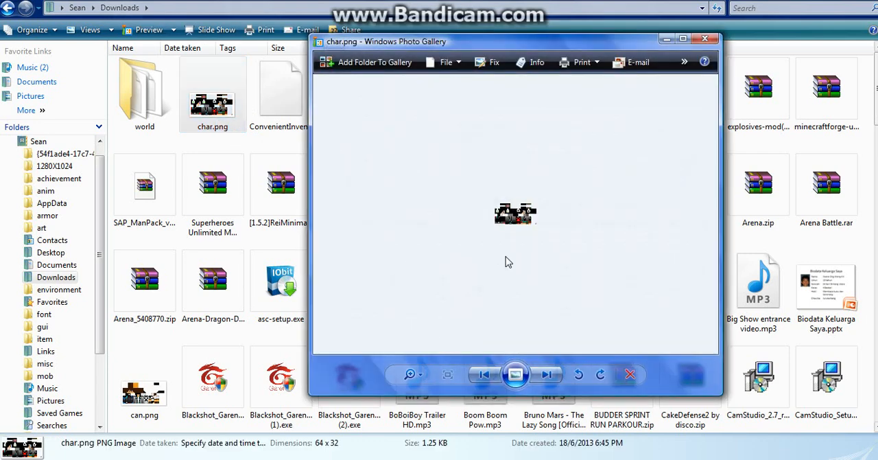
left_click(410, 374)
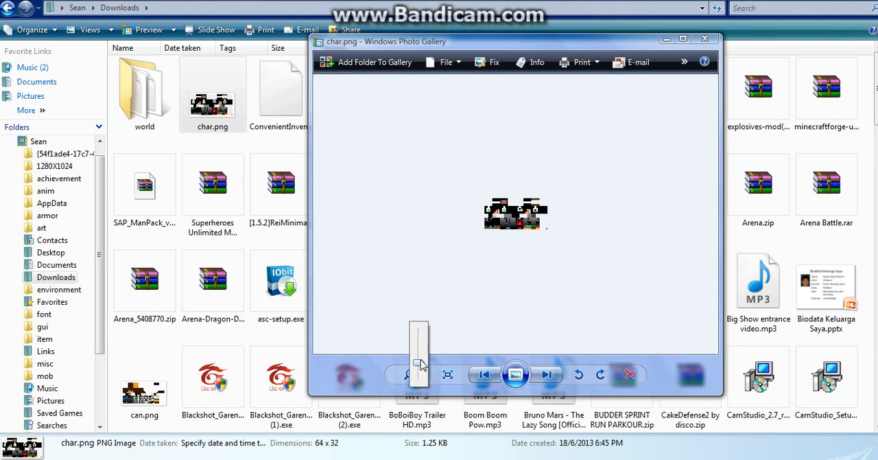
left_click(408, 373)
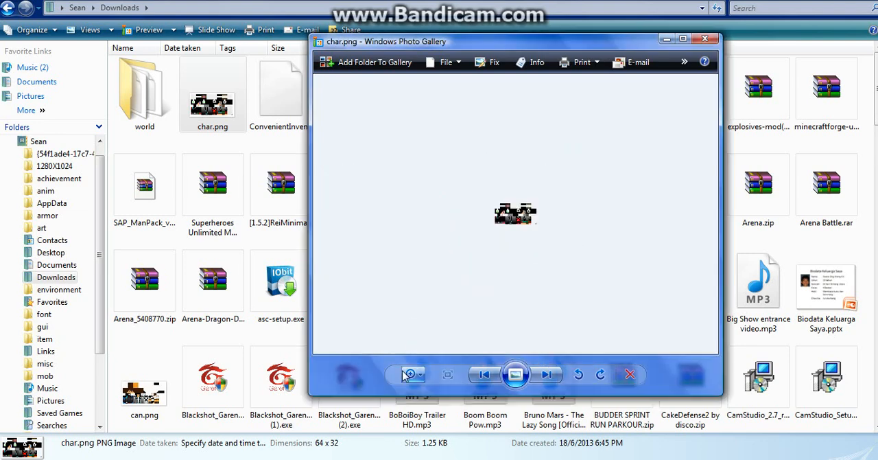
left_click(705, 39)
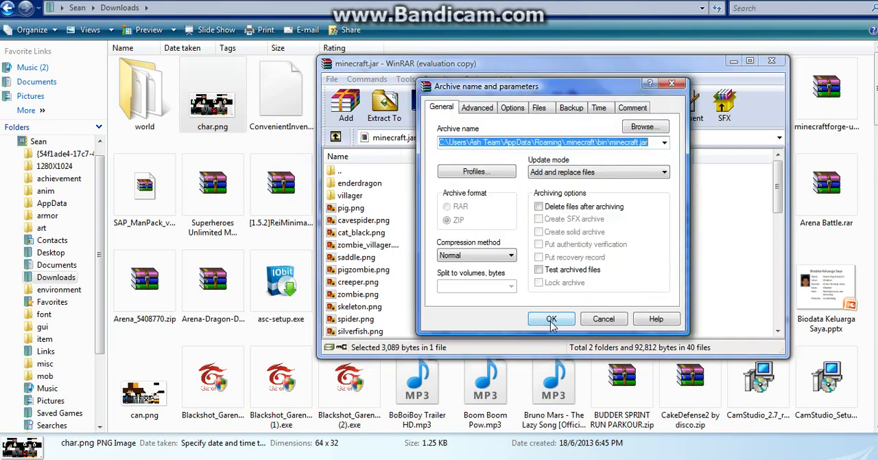
Step: Confirm adding the new char.png to the mob folder and check its entry
left_click(550, 318)
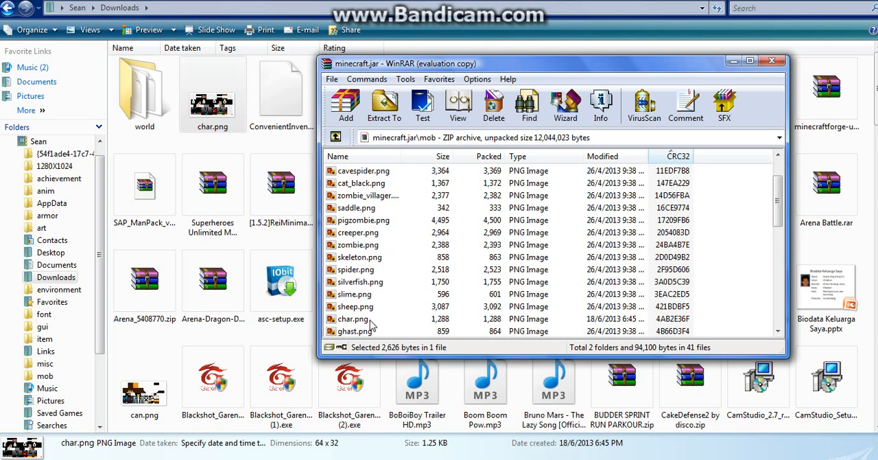
double_click(352, 319)
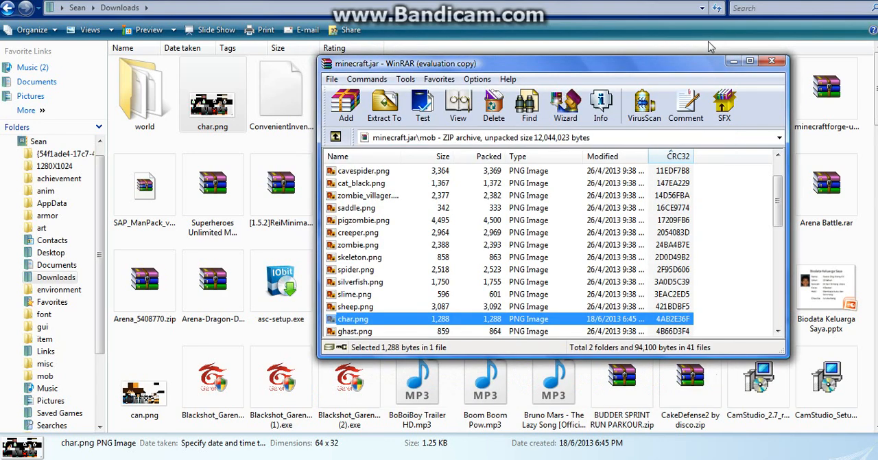
scroll("down", 3)
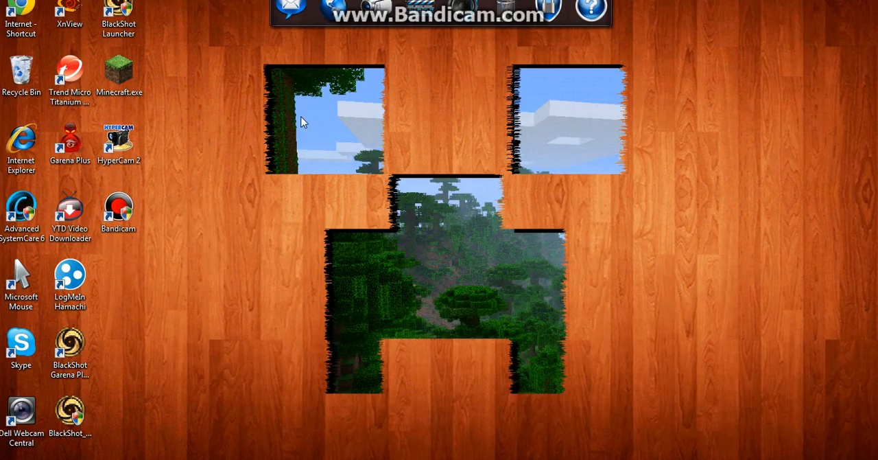
Step: Launch Minecraft.exe from the desktop and choose Enter Game in the launcher
left_click(119, 75)
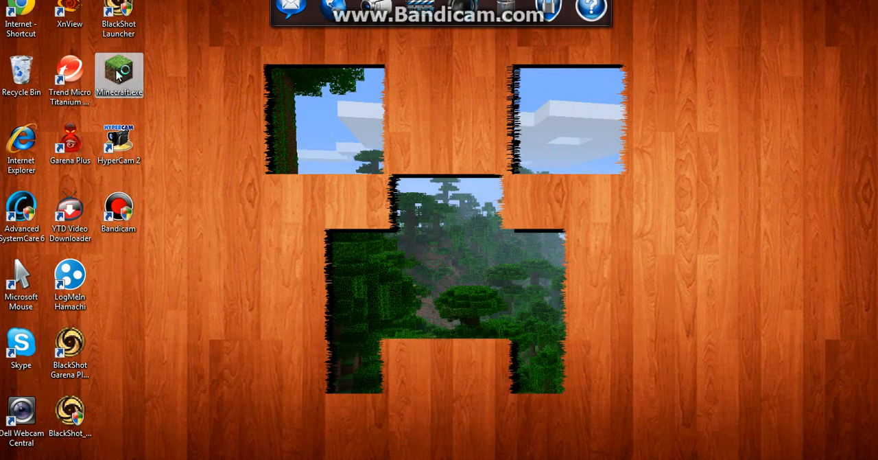
double_click(119, 76)
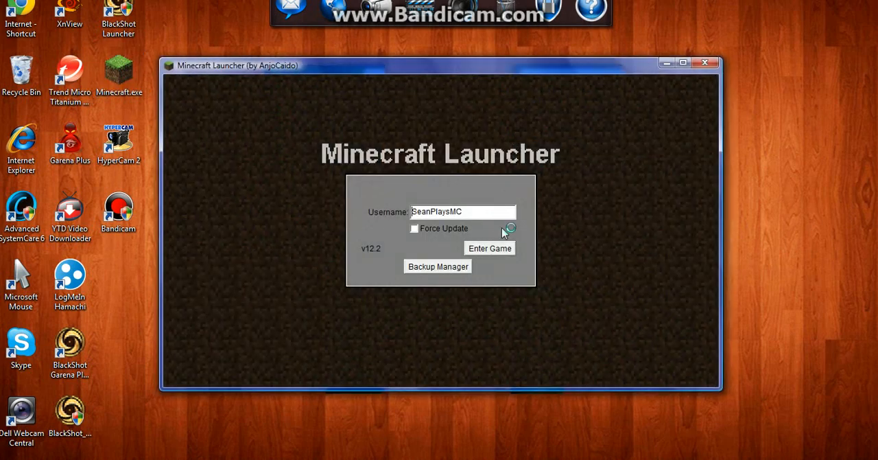
left_click(489, 247)
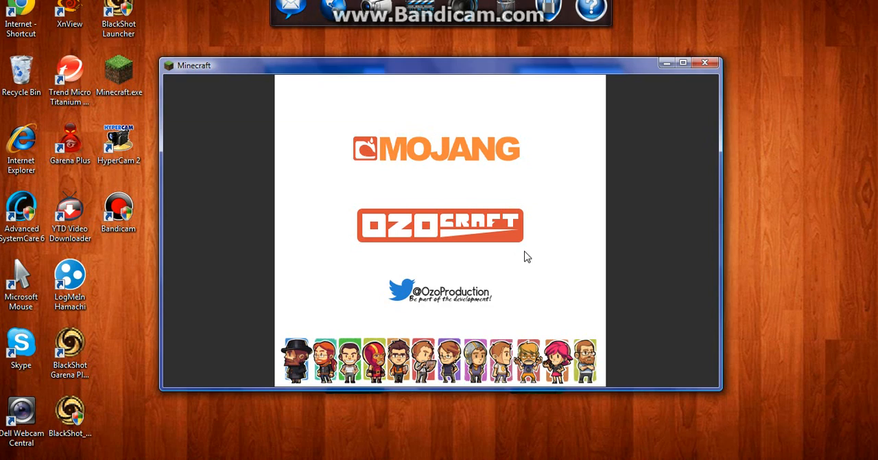
mouse_move(527, 253)
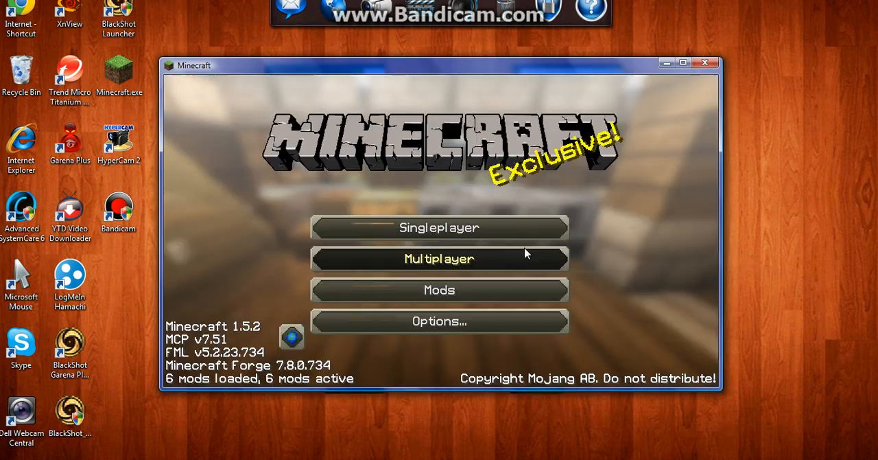
mouse_move(653, 179)
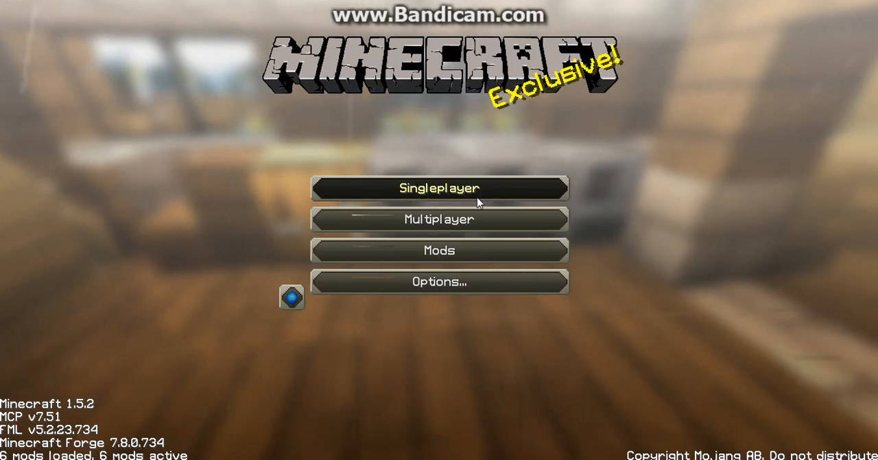
Step: Load the New World save from Singleplayer to see the custom-skinned arm
left_click(439, 187)
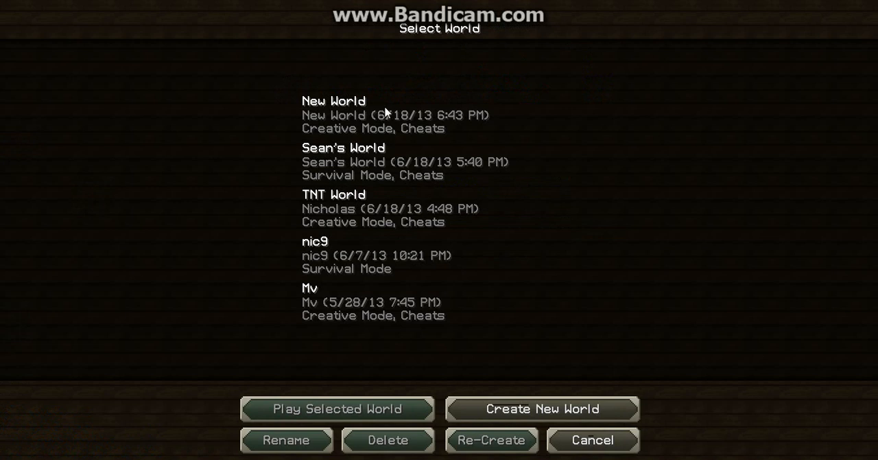
left_click(335, 408)
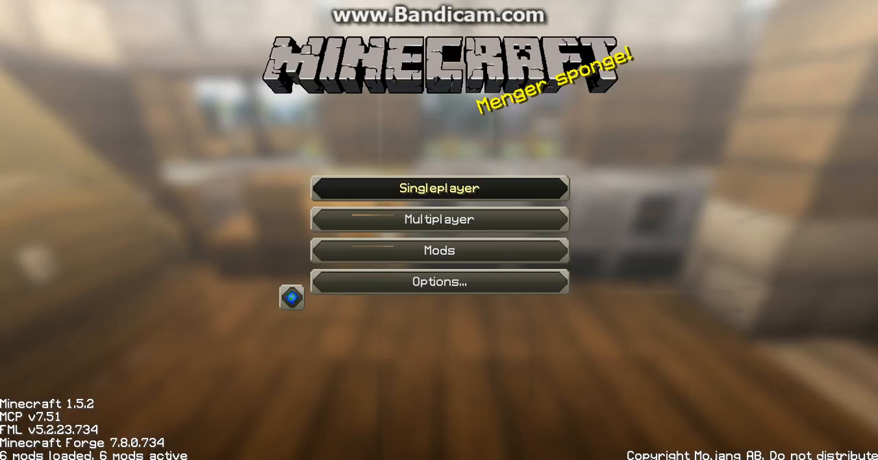
left_click(439, 188)
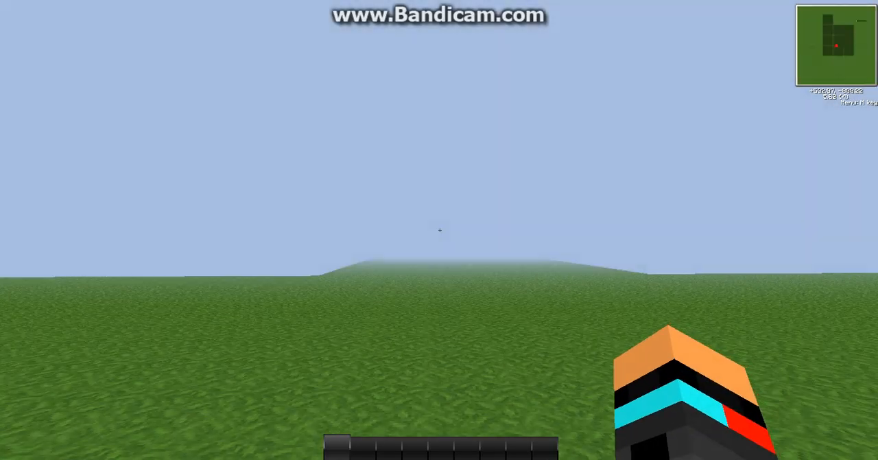